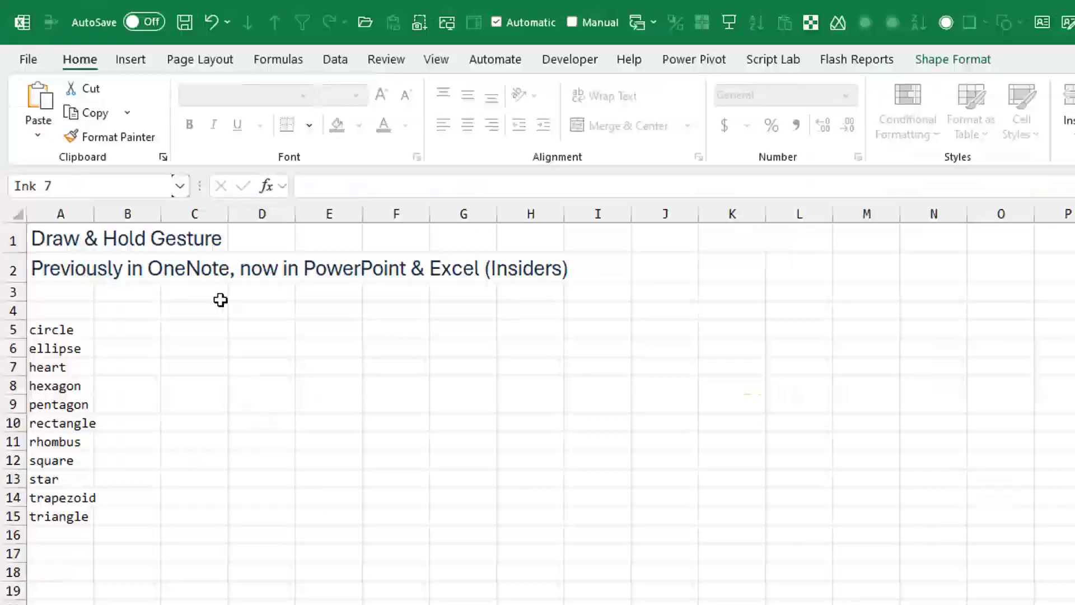
pyautogui.moveTo(593, 290)
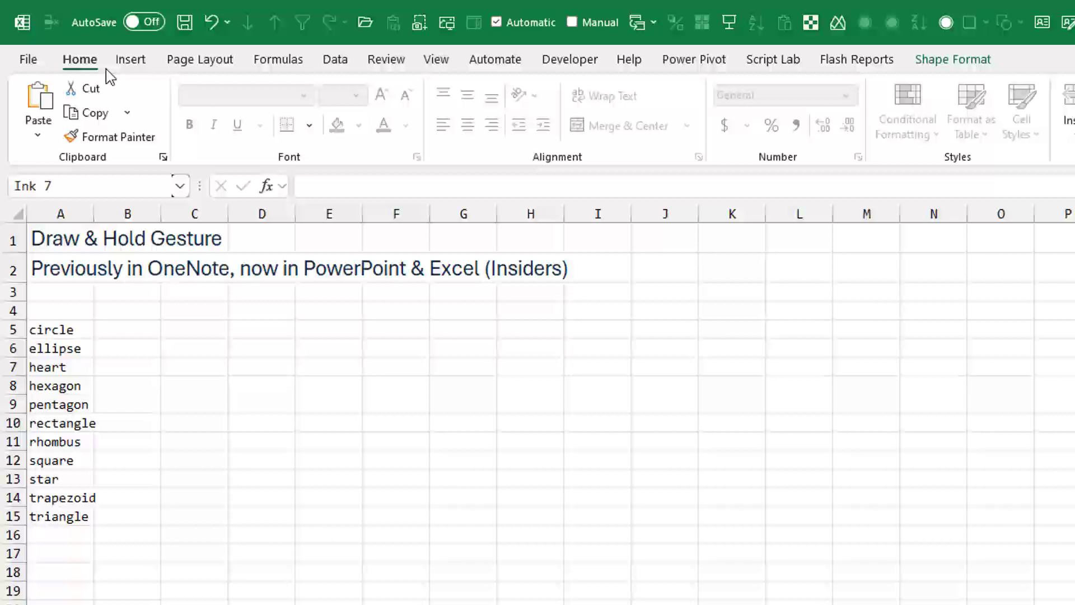
pyautogui.moveTo(257, 69)
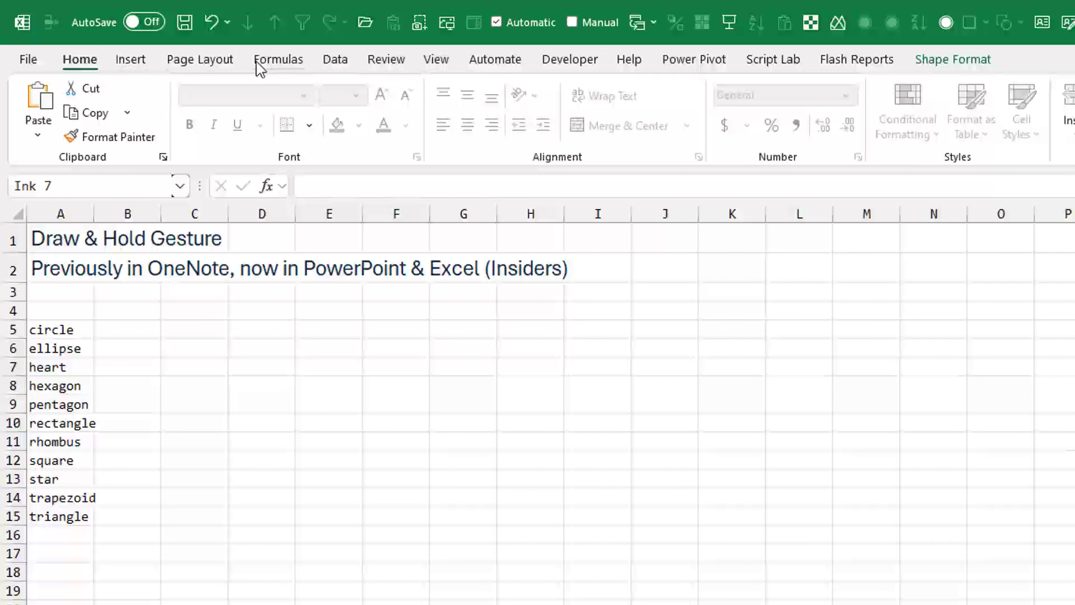
# - Enable the Draw tab through Customize the Ribbon so it appears beside Insert
pyautogui.rightClick(259, 65)
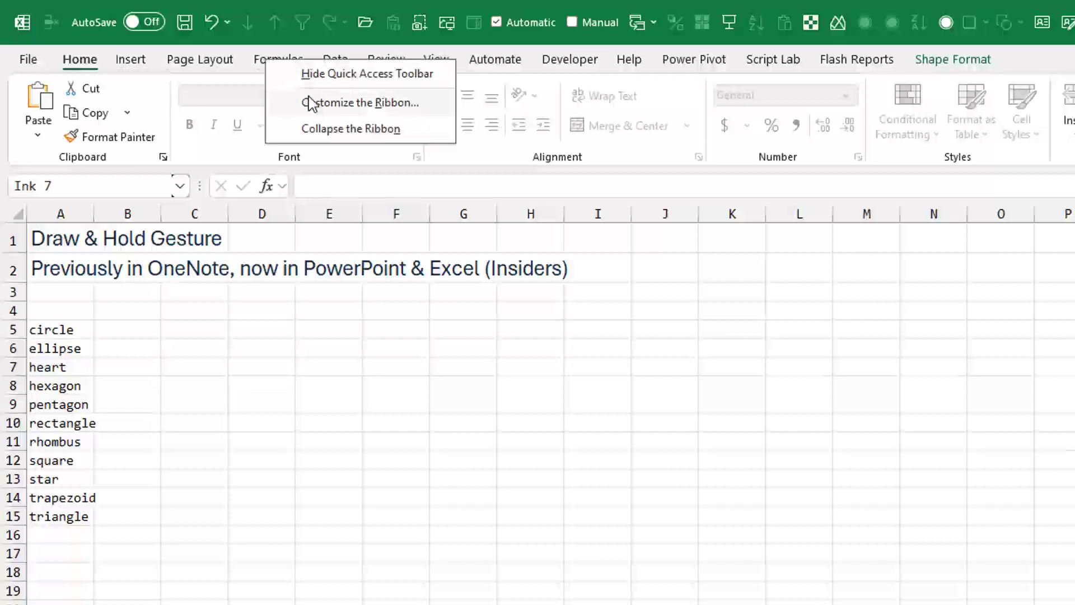
pyautogui.click(366, 103)
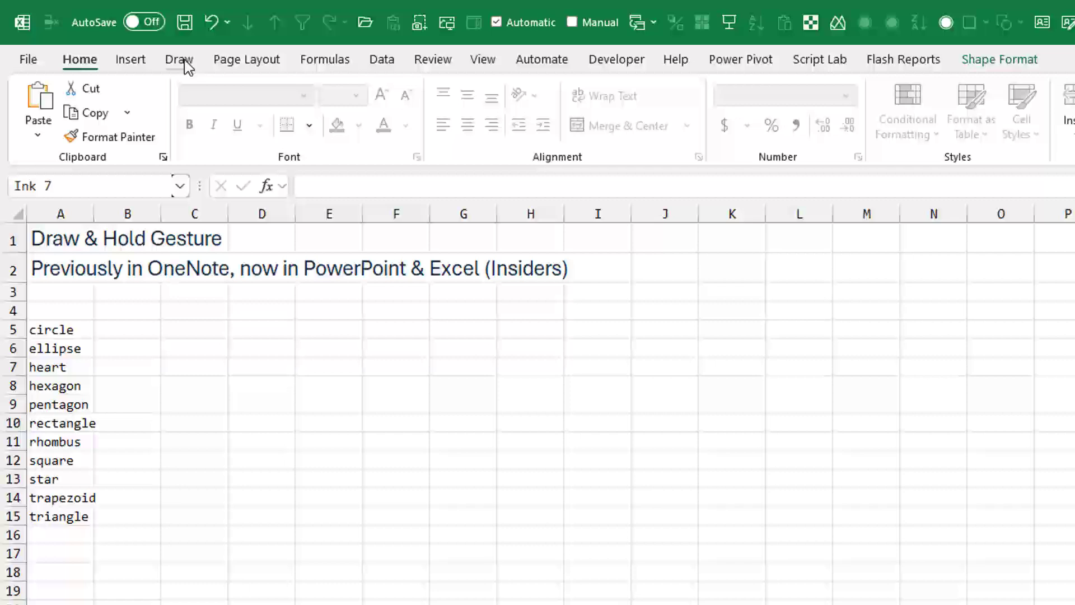
# - Choose a pen on the Draw tab, set its ink to green and sketch a rough loop
pyautogui.click(180, 58)
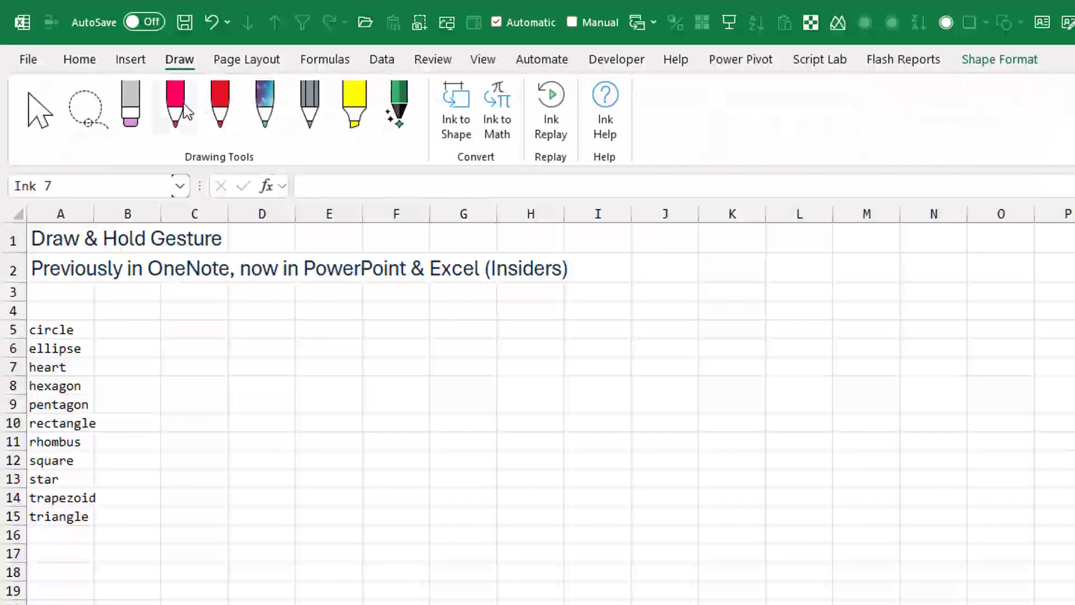
pyautogui.click(174, 107)
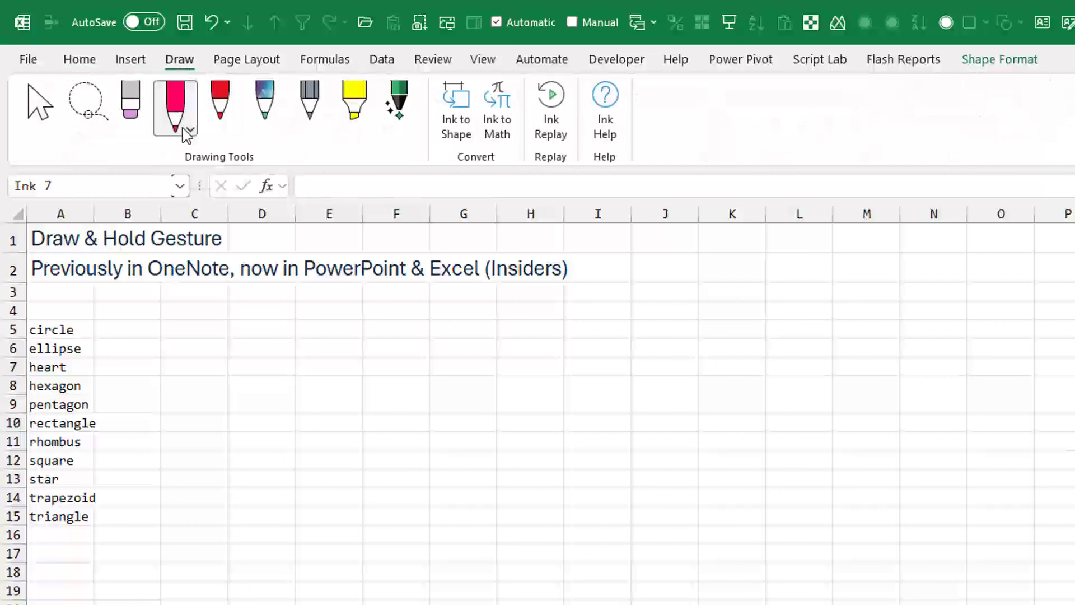
pyautogui.click(186, 127)
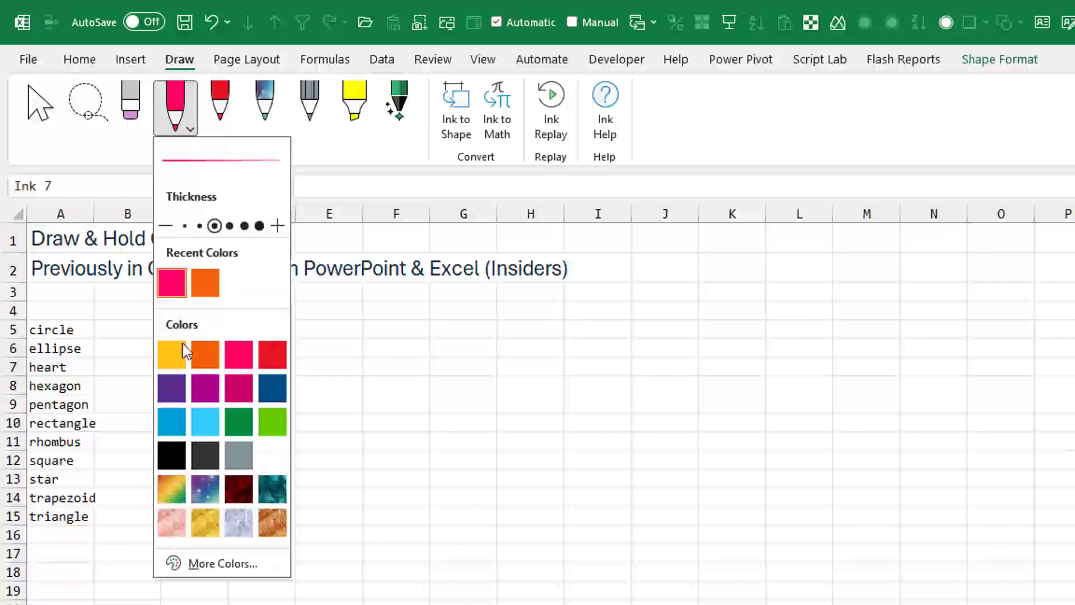
pyautogui.click(238, 421)
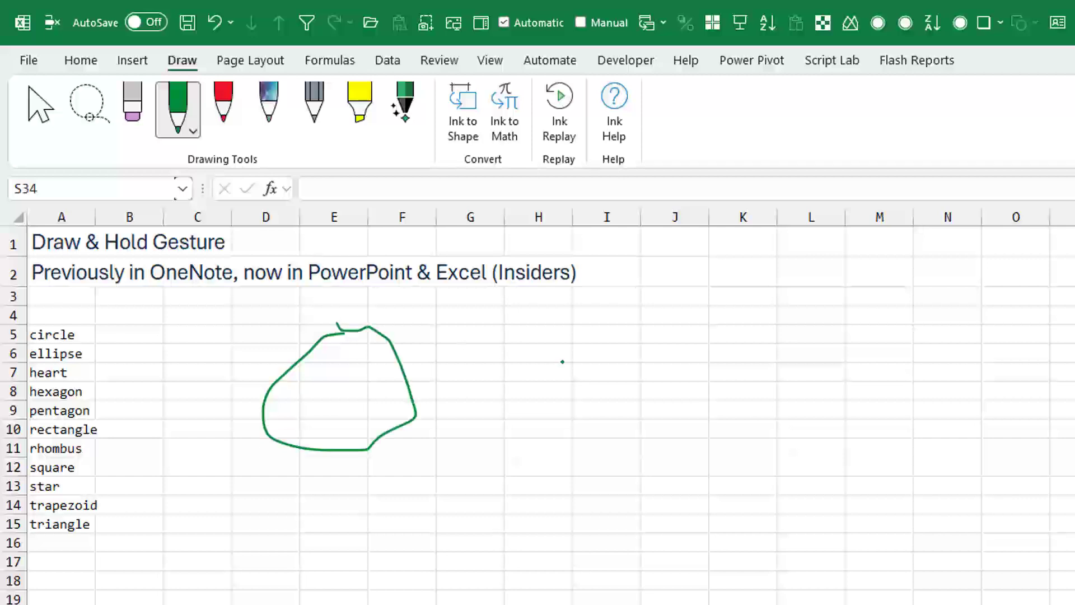
pyautogui.moveTo(559, 363)
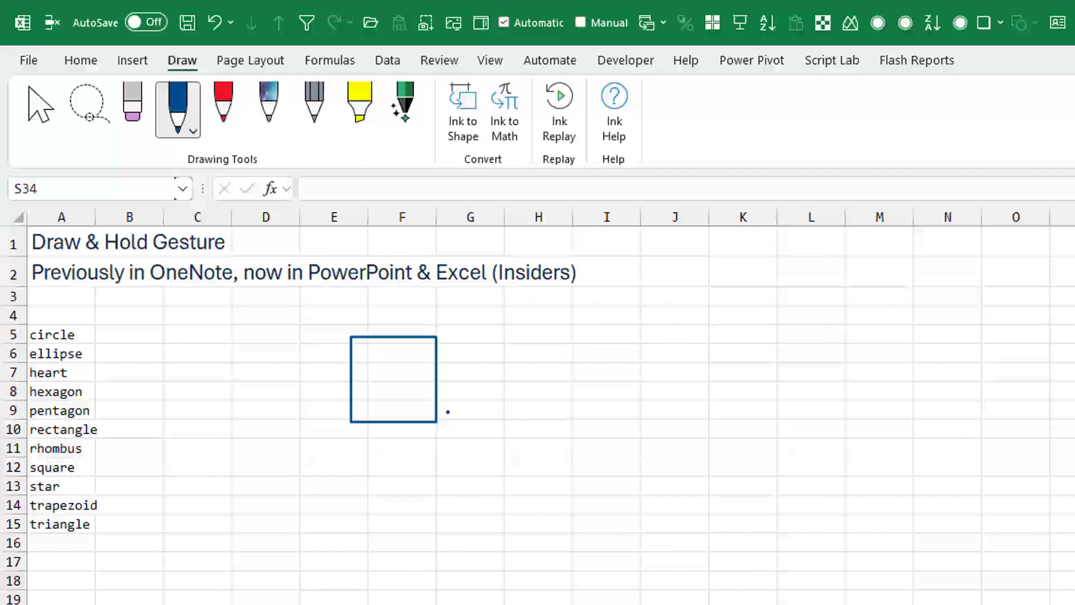
# - Switch the pen to red after snapping the blue square with Draw & Hold
pyautogui.click(222, 108)
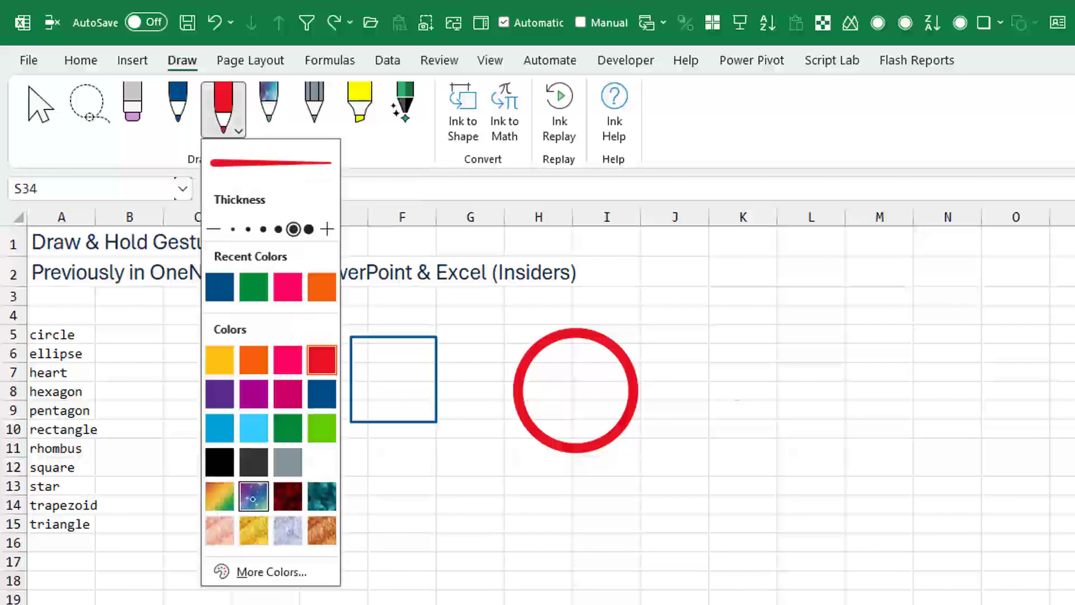
# - Pick the galaxy-textured ink for the triangles, heart, ellipse and star
pyautogui.click(254, 495)
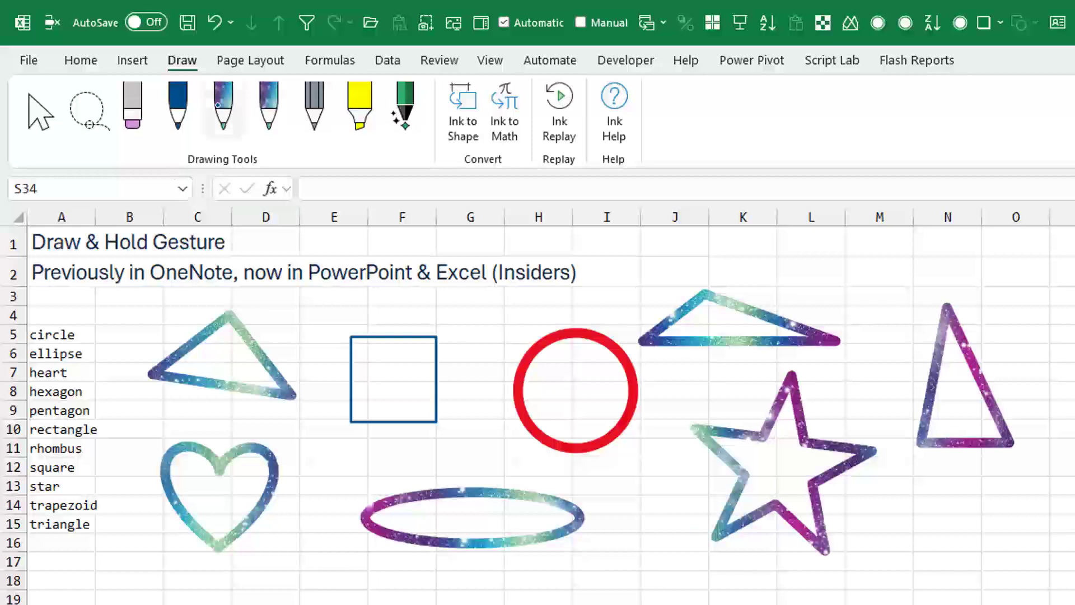
# - Insert a 5-point star from the Shapes gallery below the ellipse
pyautogui.click(132, 60)
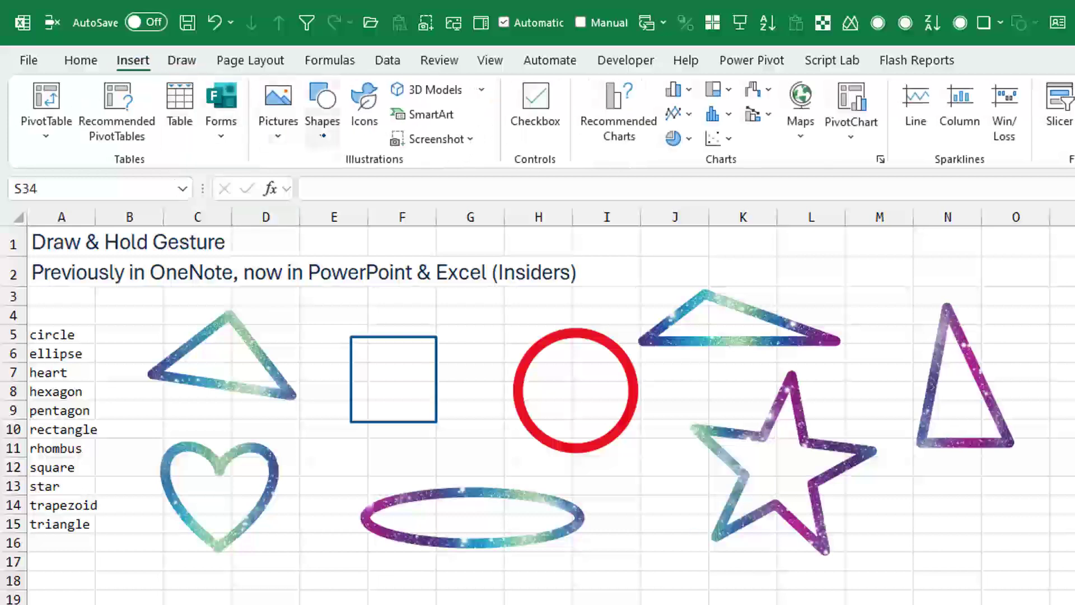
pyautogui.click(321, 106)
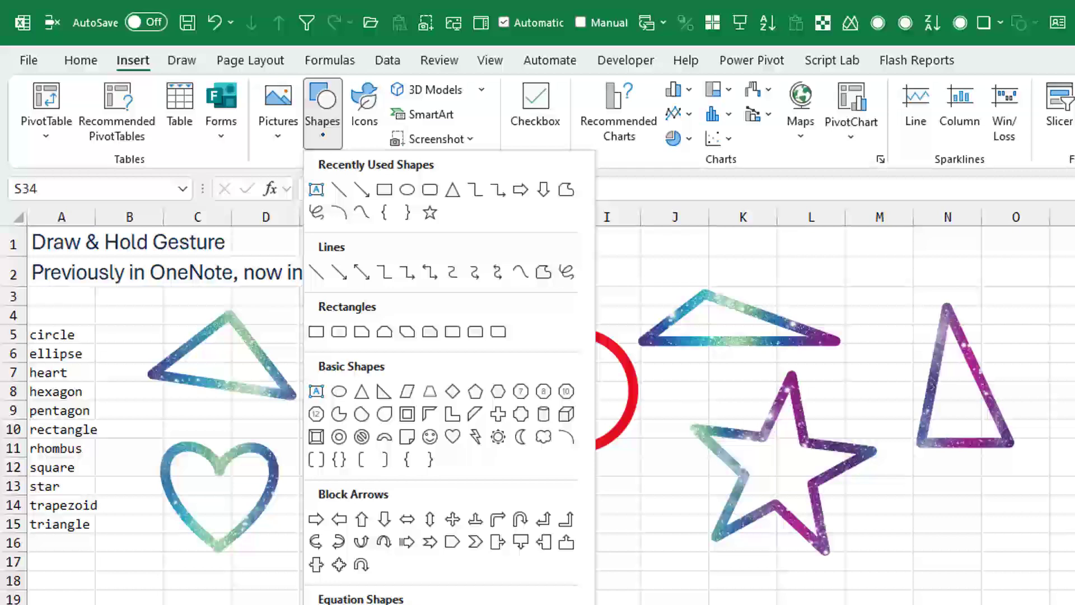
pyautogui.scroll(-3)
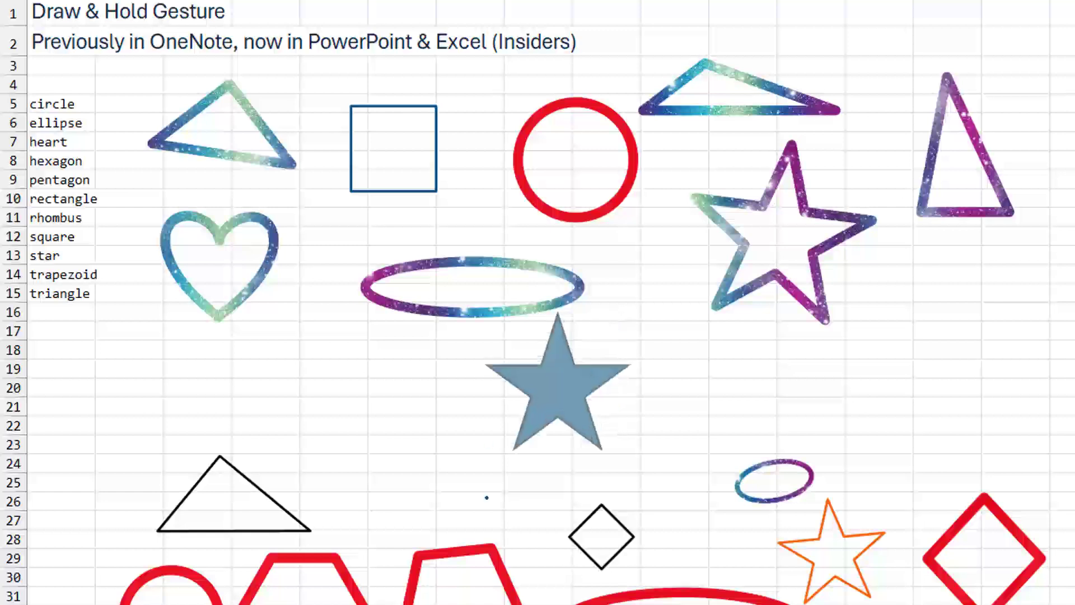
# - Give the inserted star No Fill and a thick dark navy outline
pyautogui.click(555, 391)
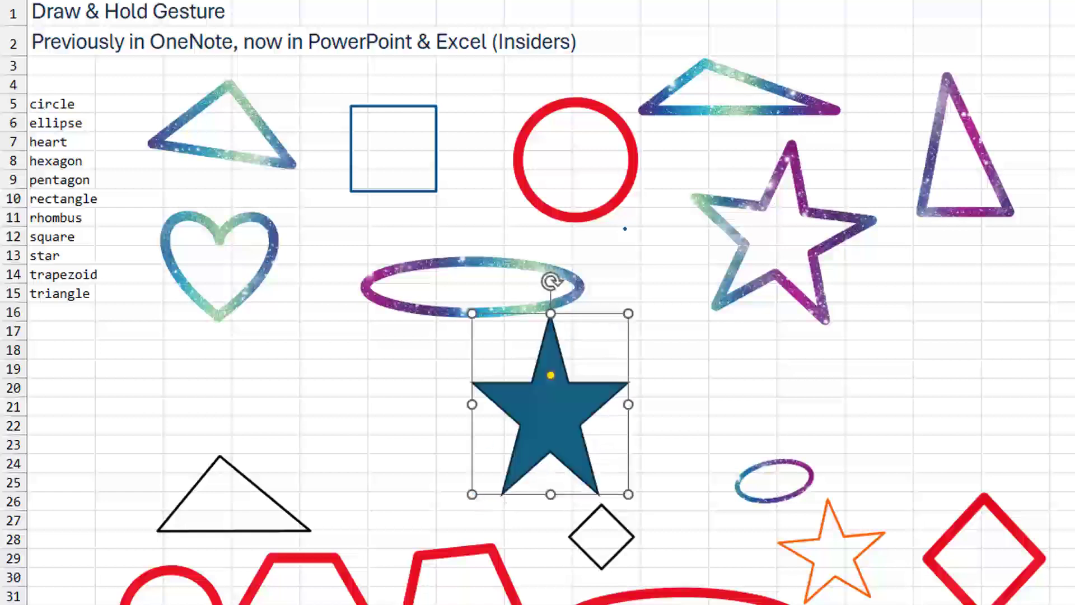
pyautogui.click(687, 70)
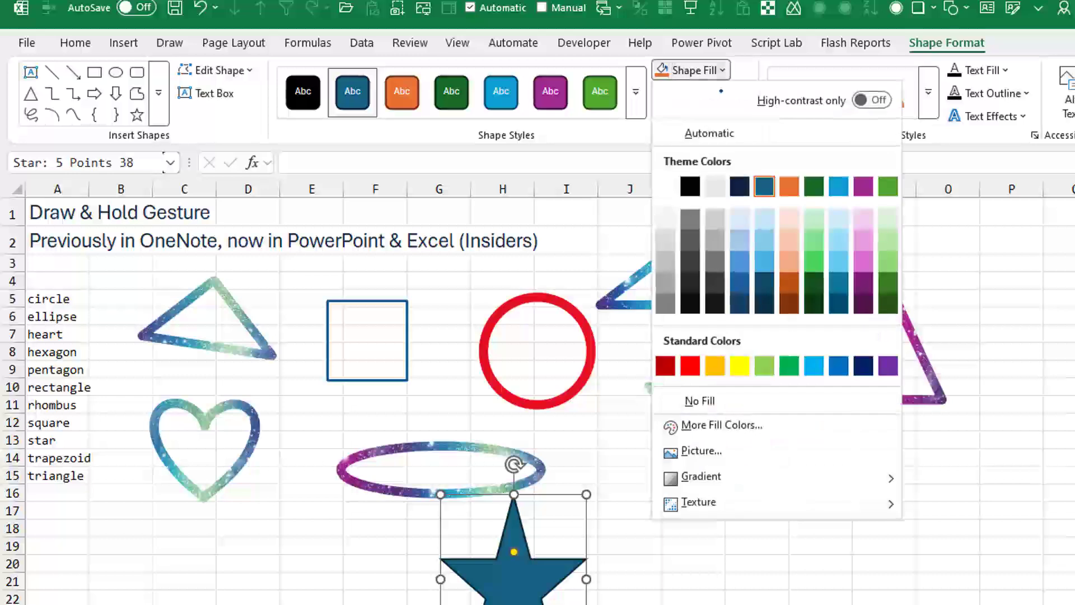
pyautogui.click(699, 400)
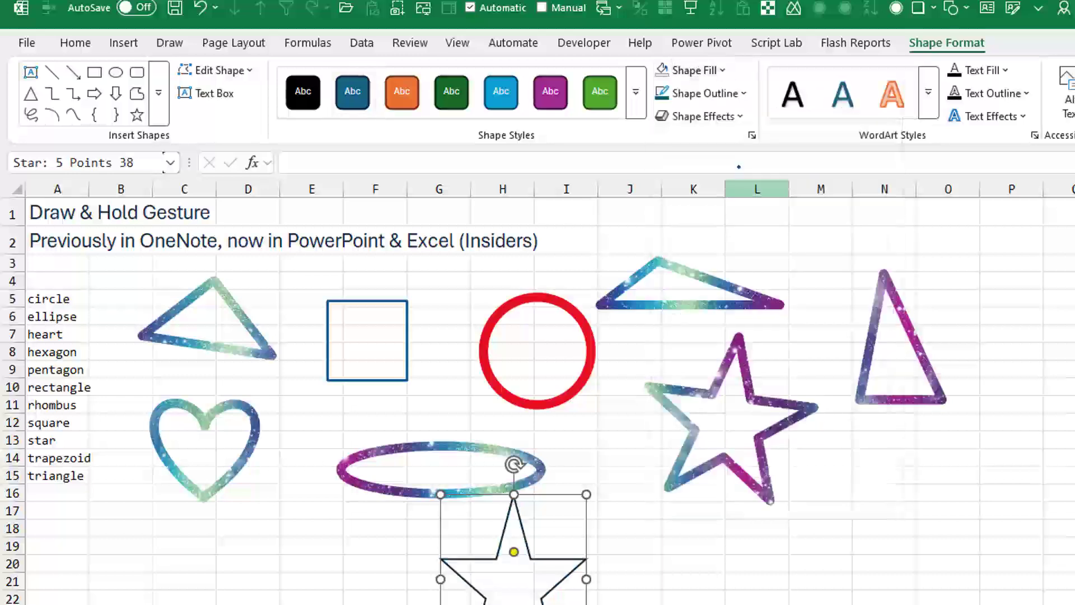
pyautogui.click(695, 92)
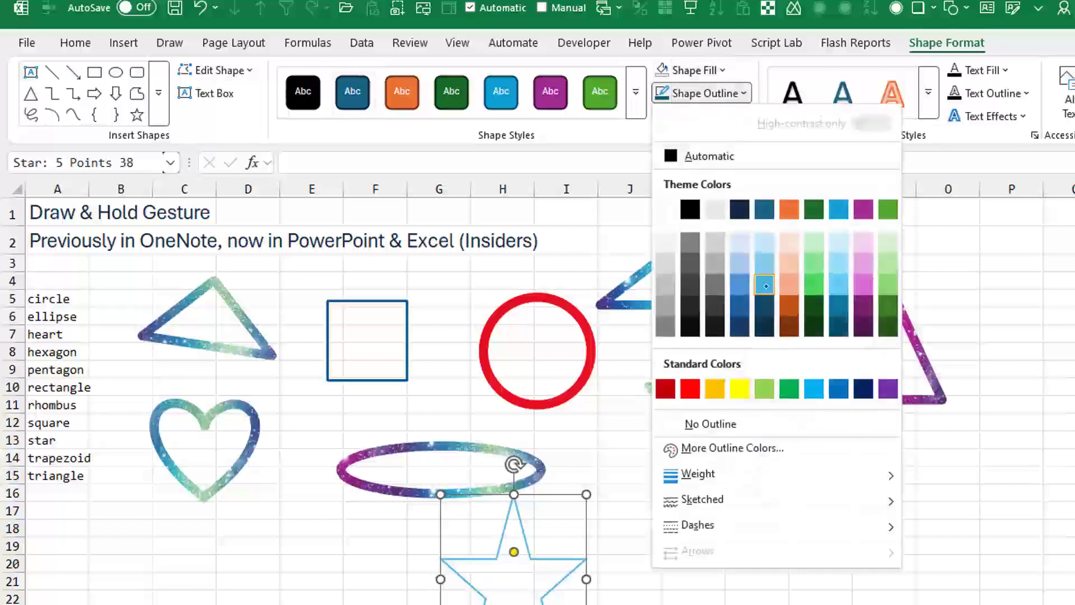
pyautogui.click(695, 473)
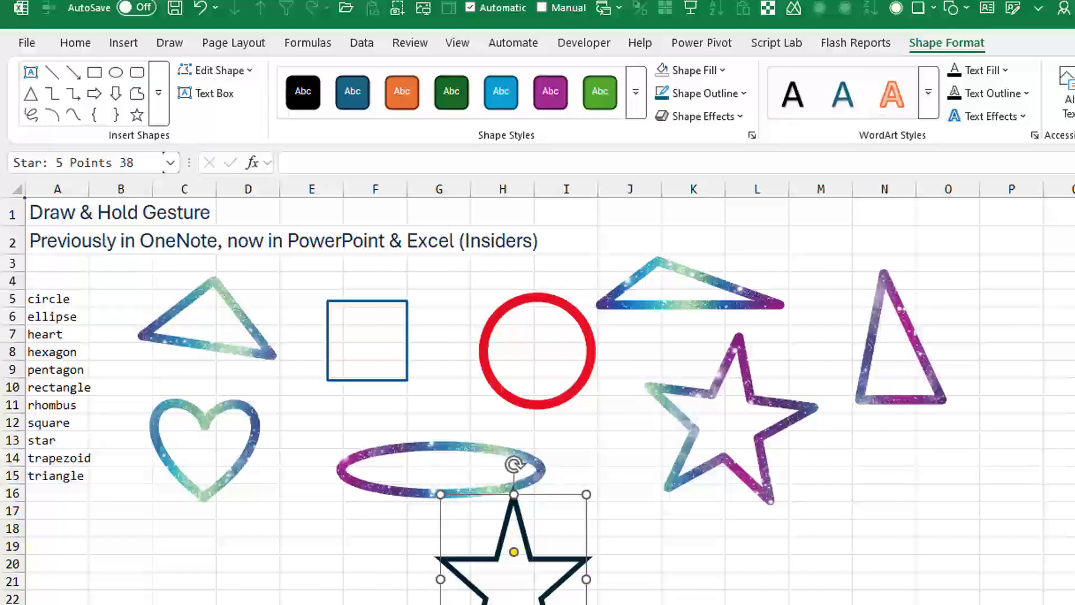
pyautogui.moveTo(89, 162)
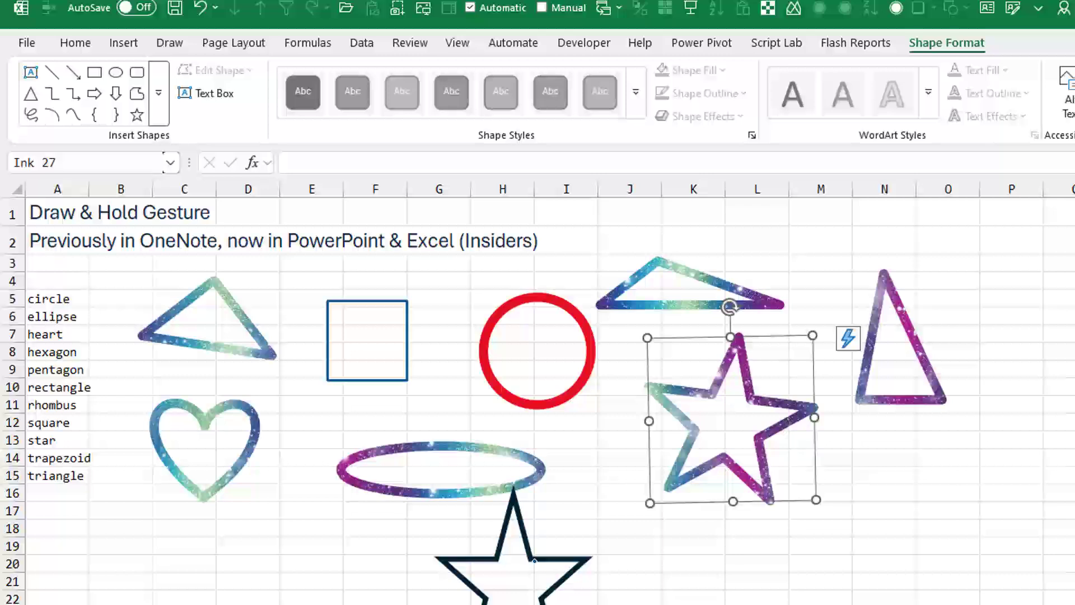
pyautogui.moveTo(346, 545)
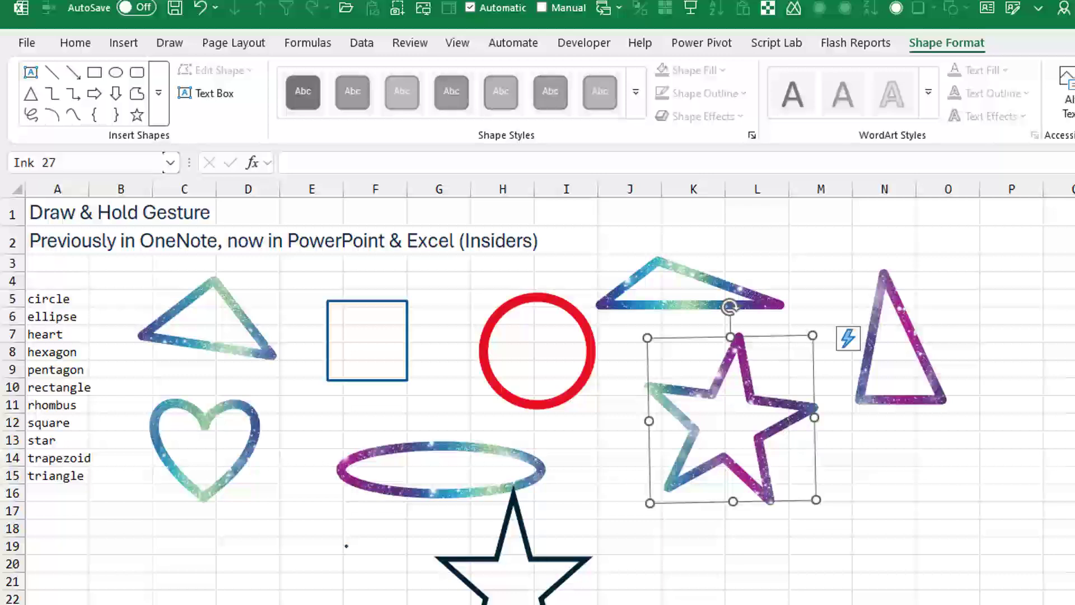